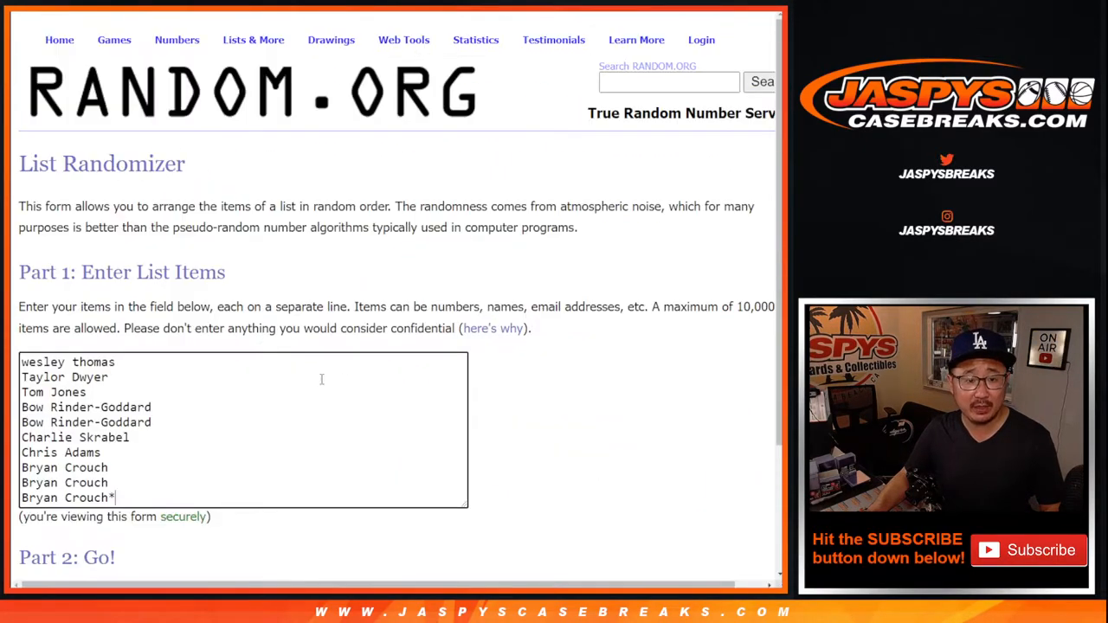
# Return to the names form and shuffle the ten names into random order four times
pyautogui.scroll(-3)
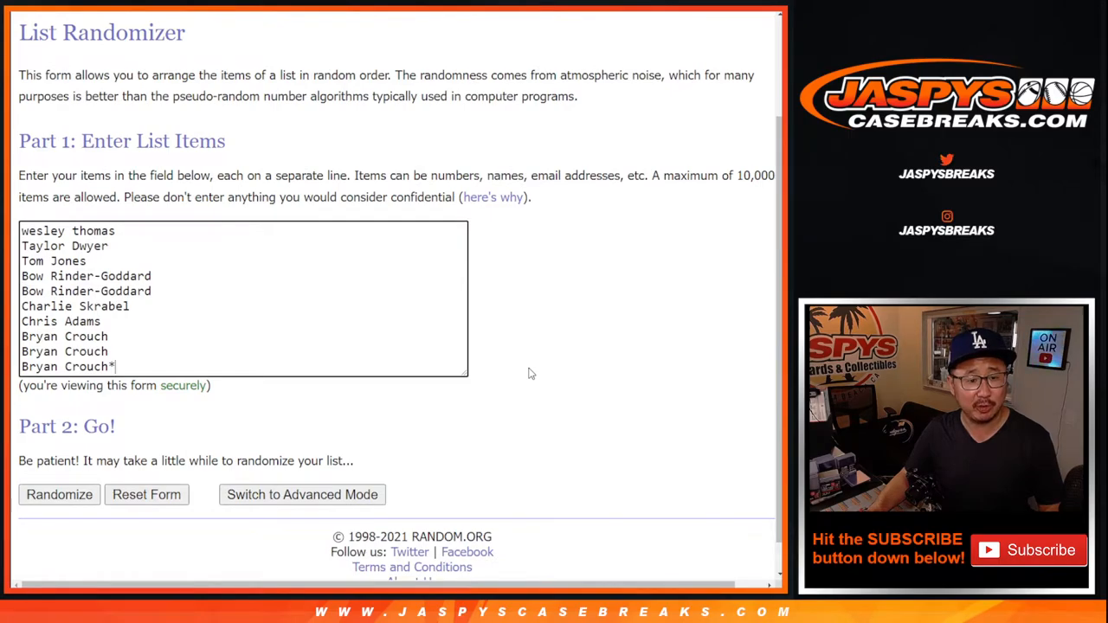
pyautogui.moveTo(537, 333)
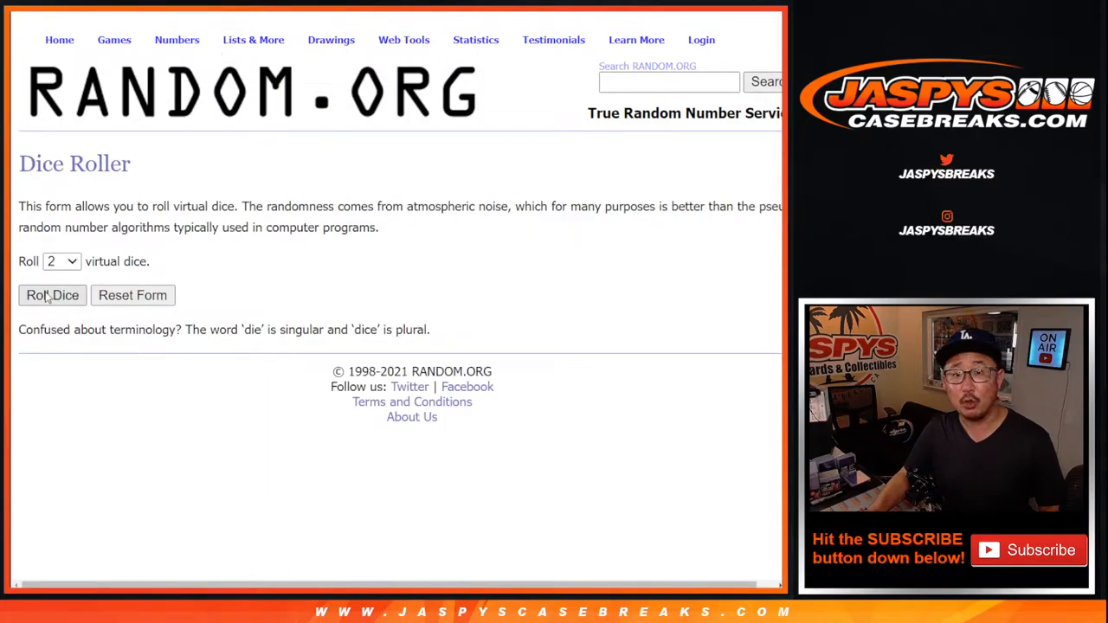
pyautogui.click(52, 294)
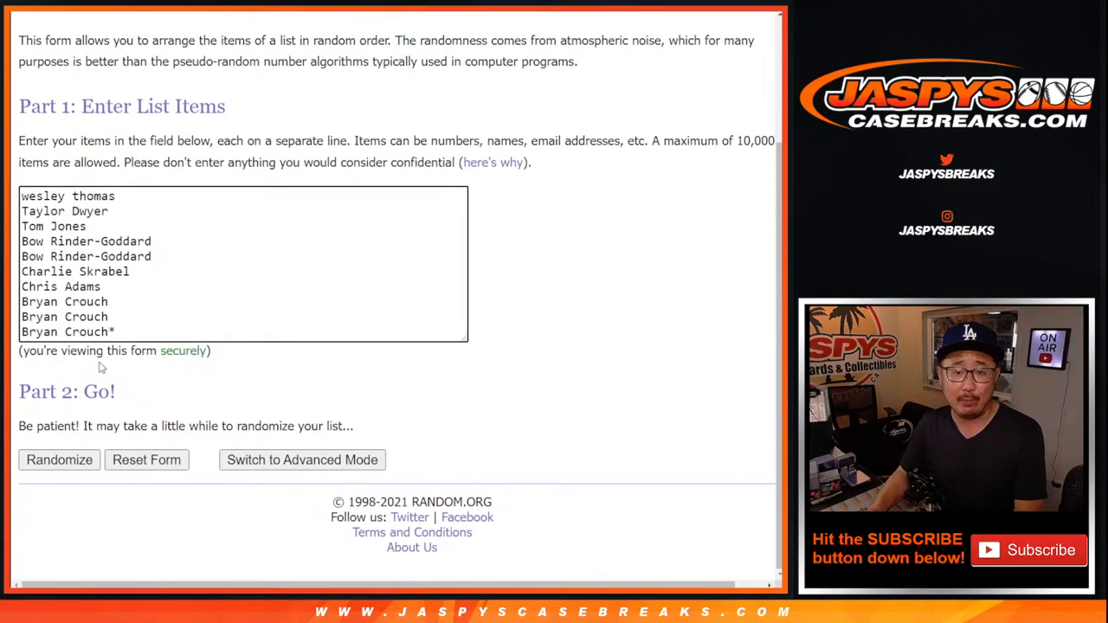
pyautogui.click(59, 461)
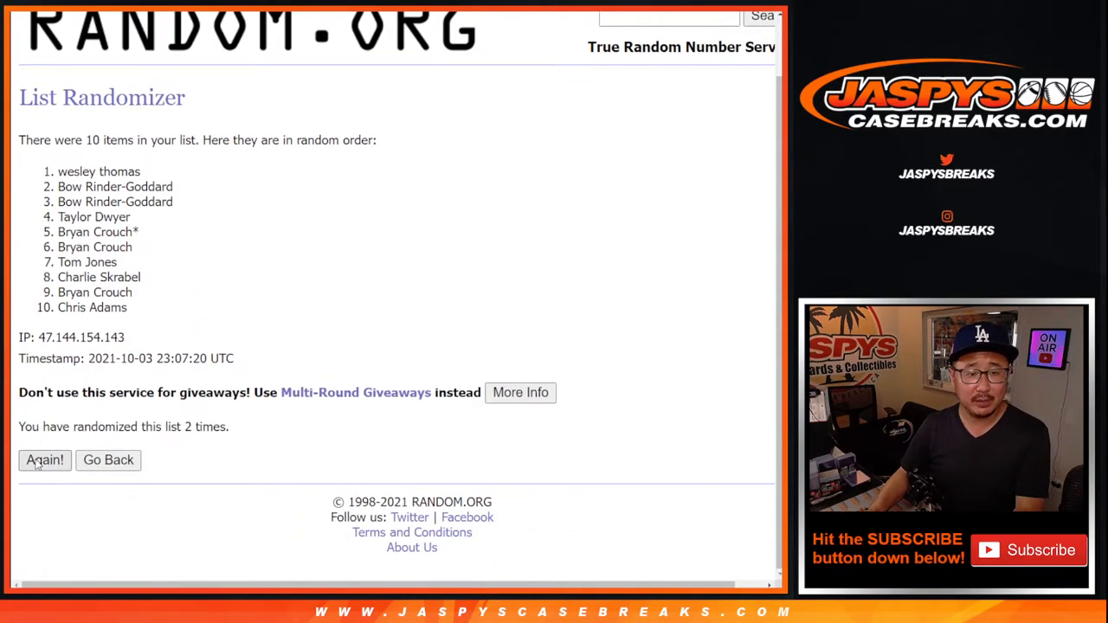
pyautogui.click(45, 461)
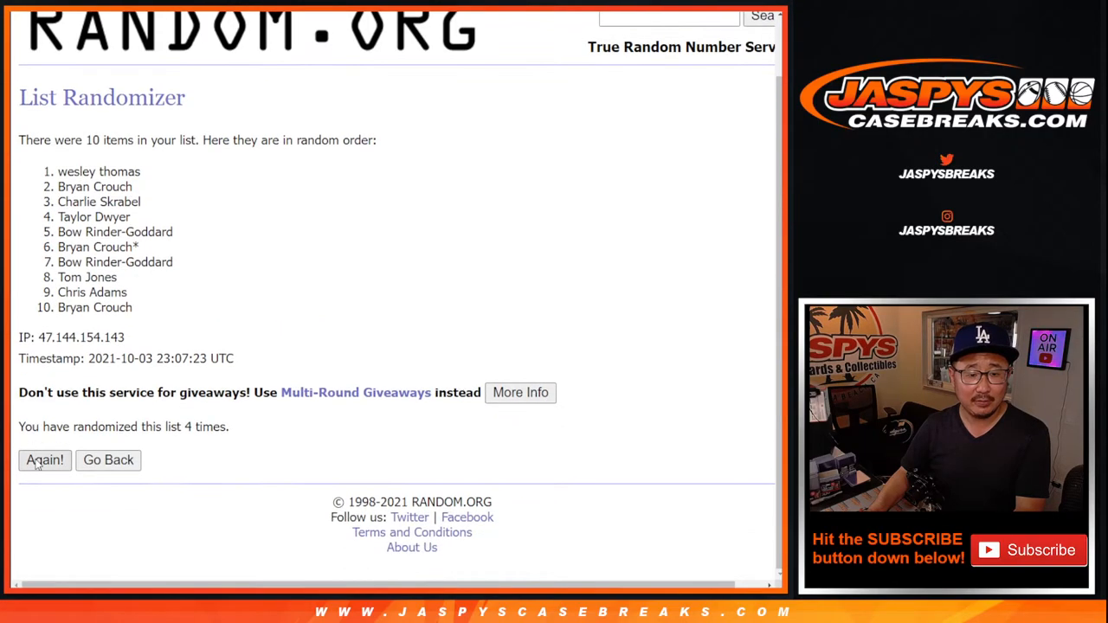
pyautogui.click(45, 461)
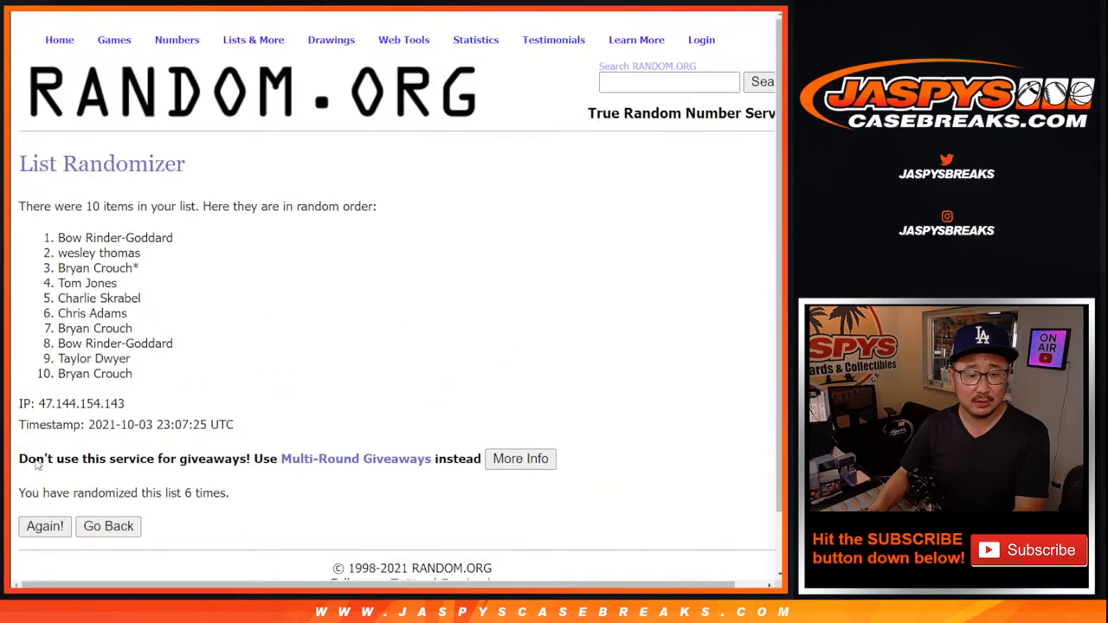
pyautogui.click(45, 527)
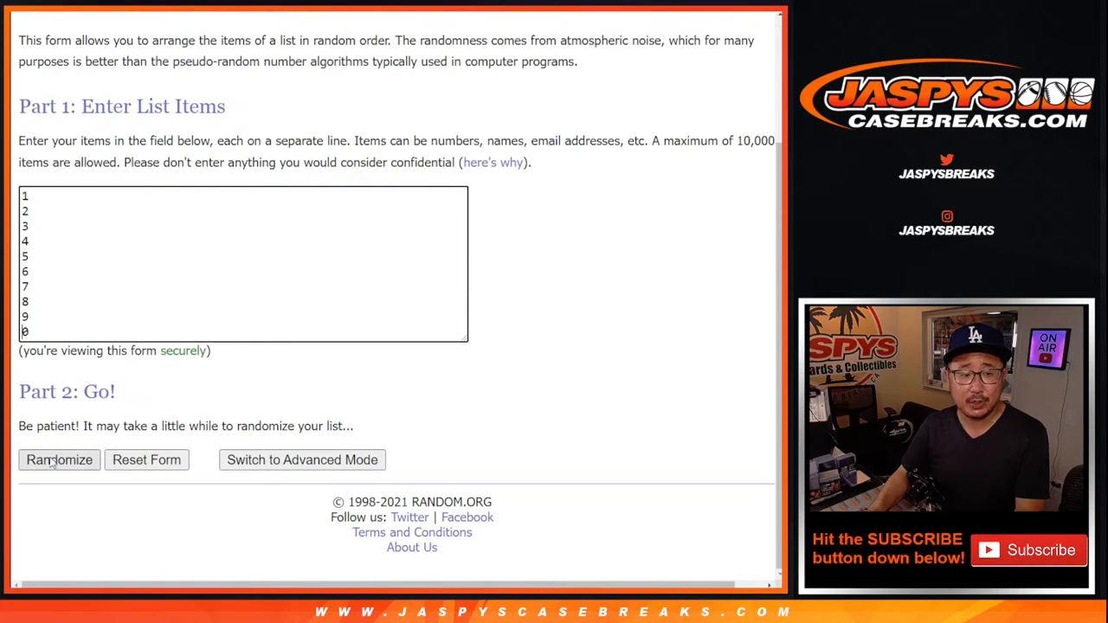
# Shuffle the digits 0 through 9 into random order six times in a row
pyautogui.click(59, 460)
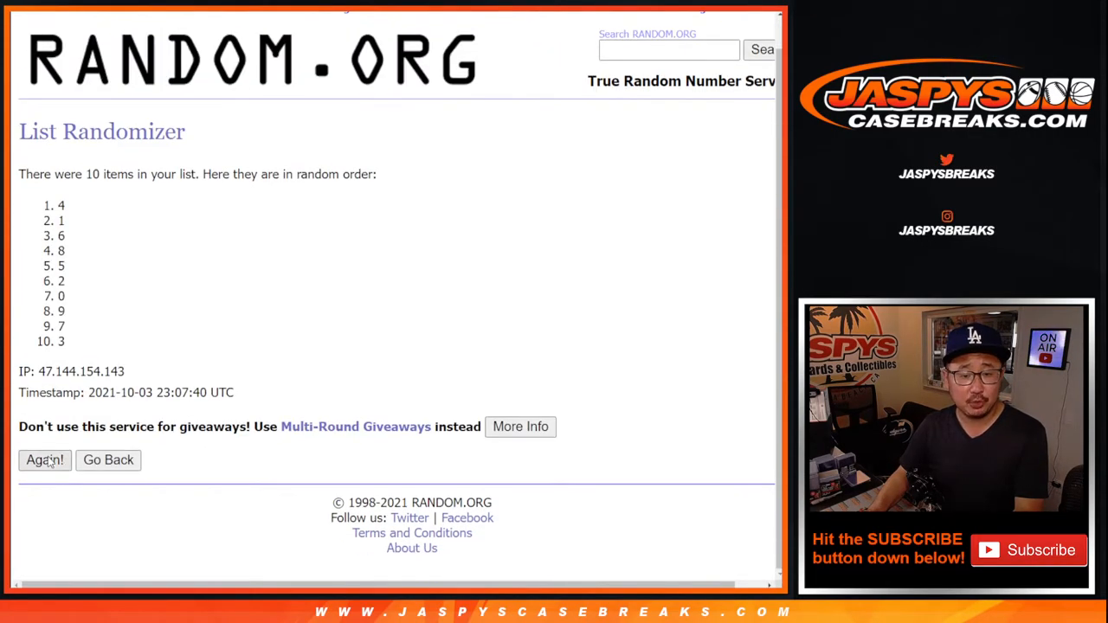
pyautogui.click(45, 461)
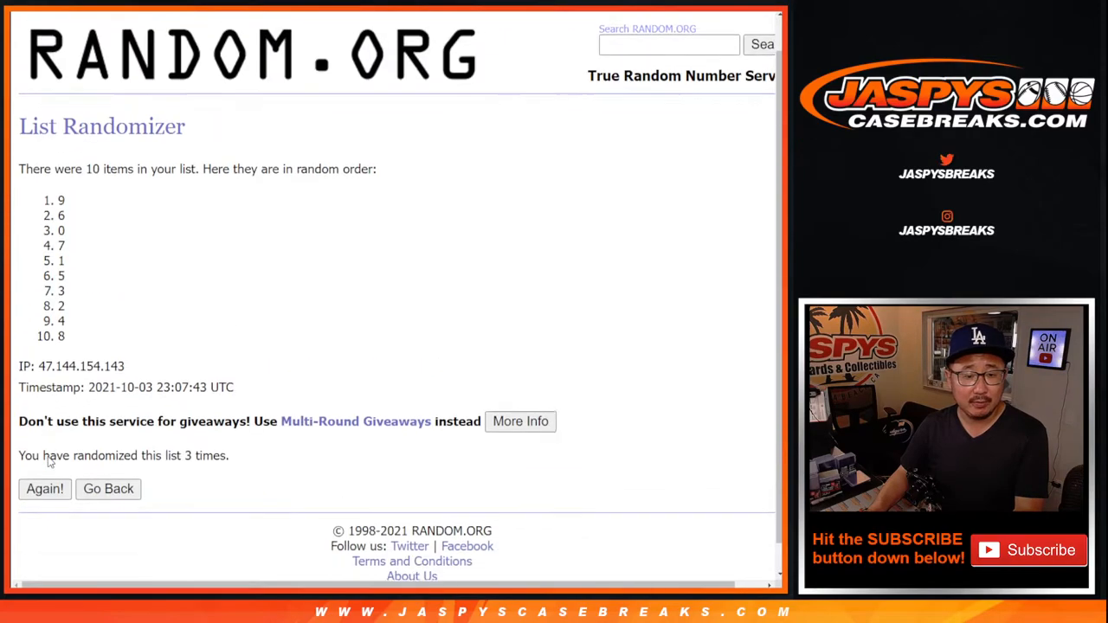
pyautogui.click(45, 488)
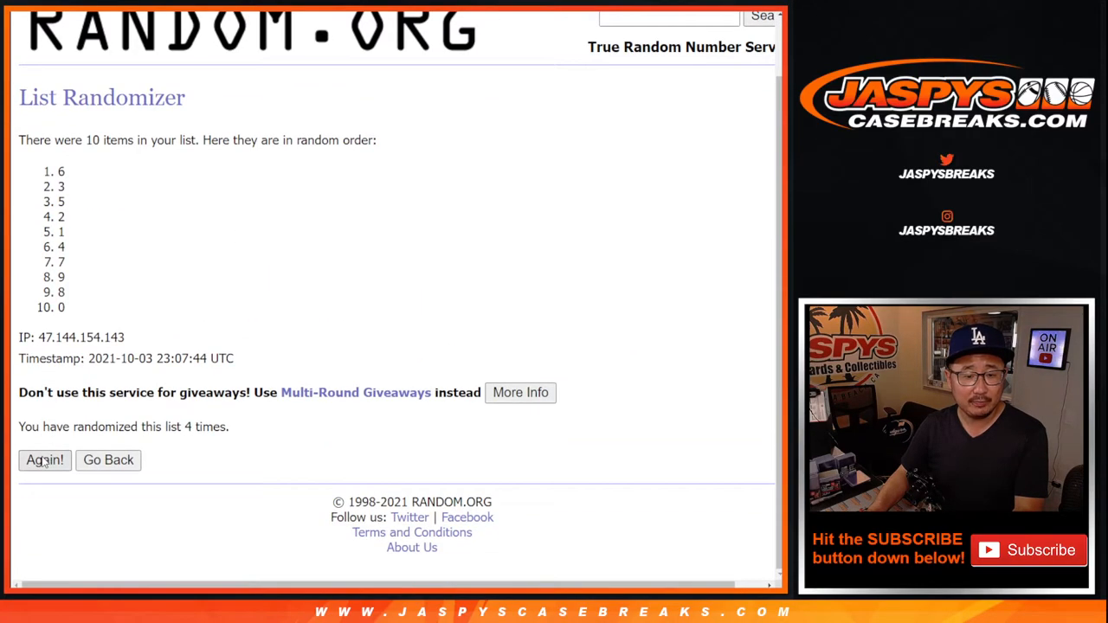
pyautogui.click(45, 461)
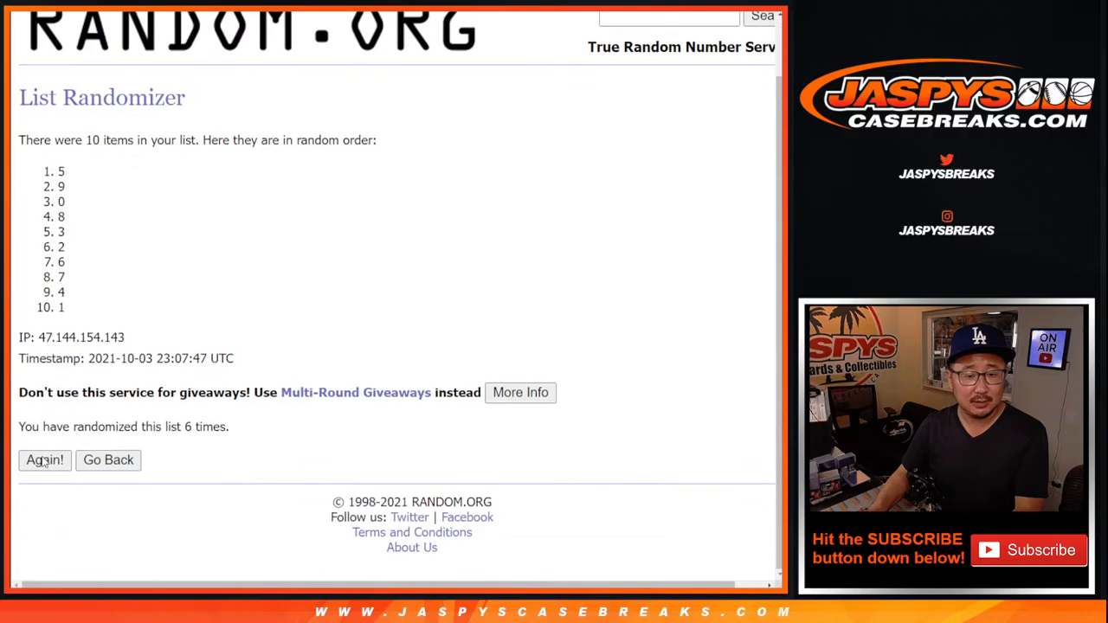
pyautogui.click(45, 461)
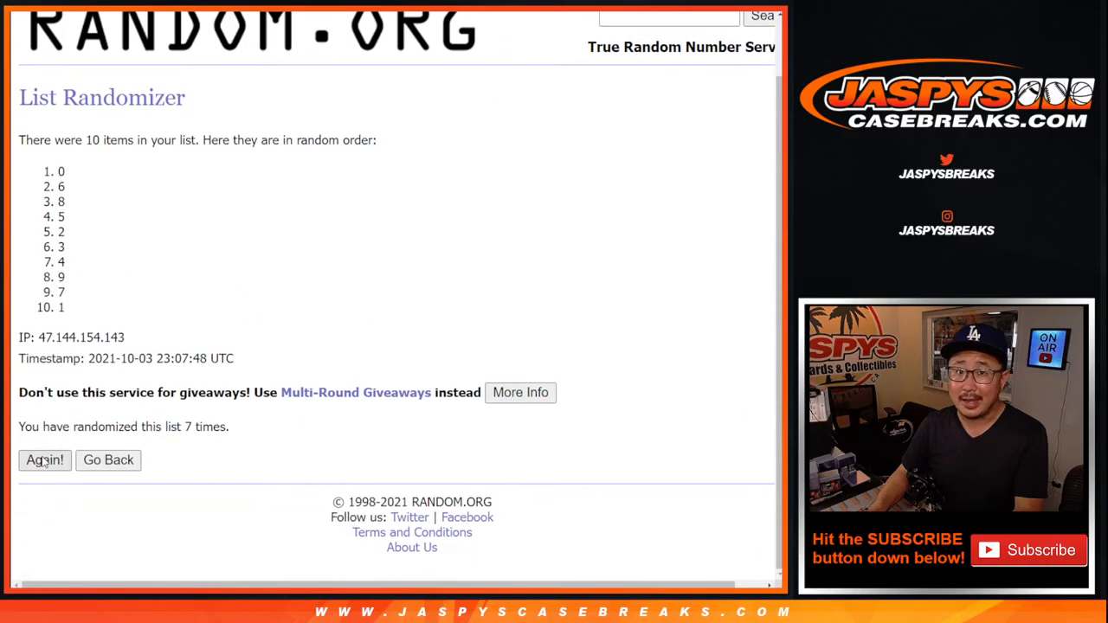
pyautogui.click(45, 461)
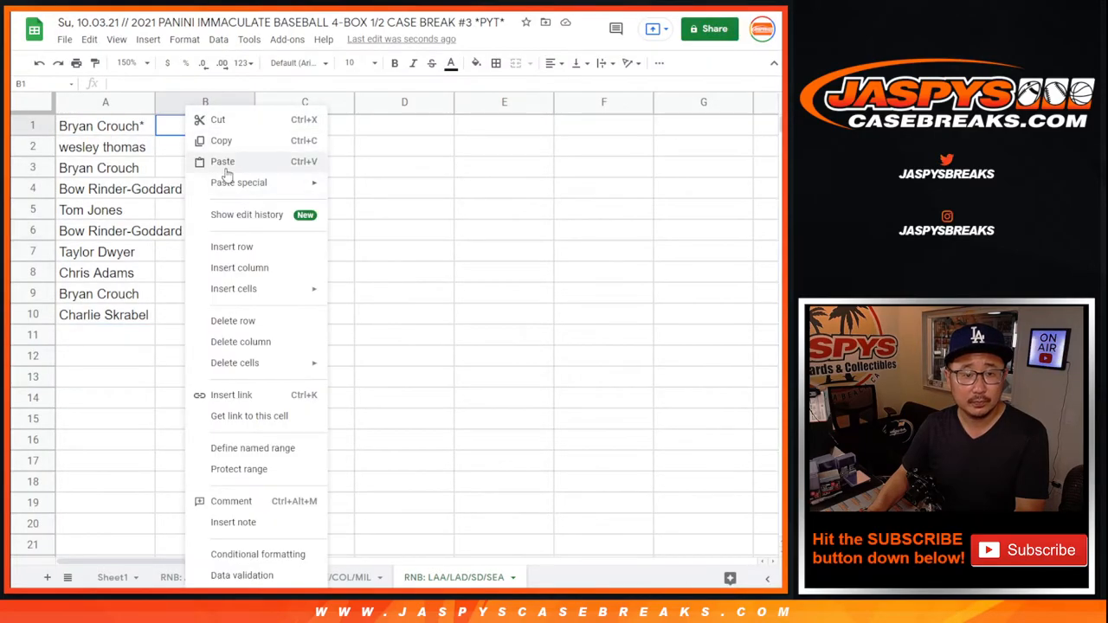
# Paste the digits beside the names, apply the Sorts Mill Goudy font, and autofit column A
pyautogui.click(298, 62)
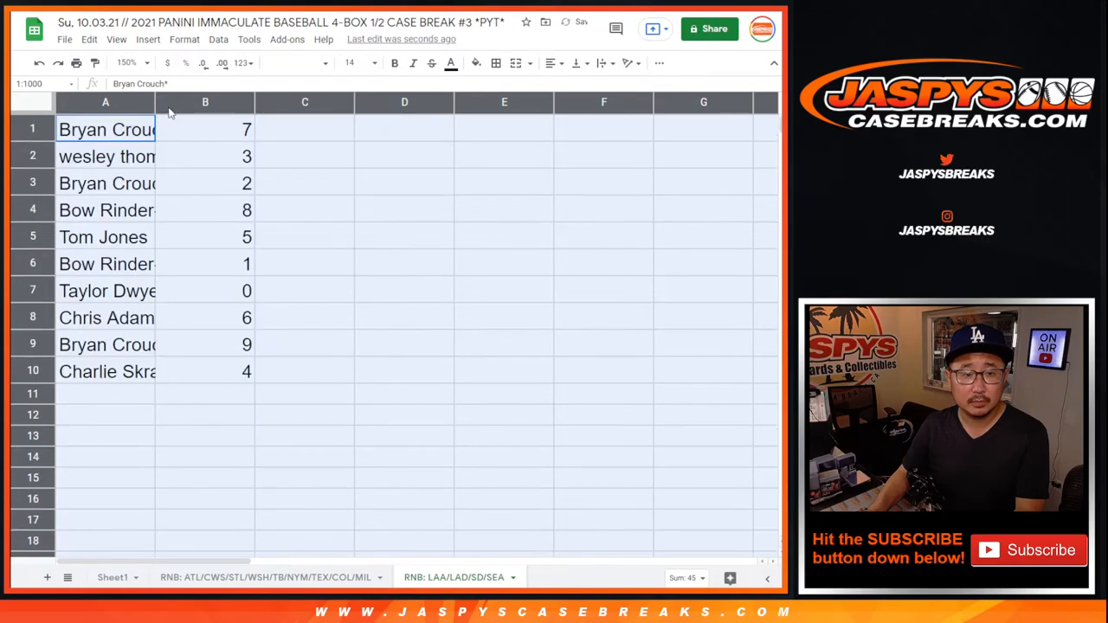
pyautogui.click(298, 62)
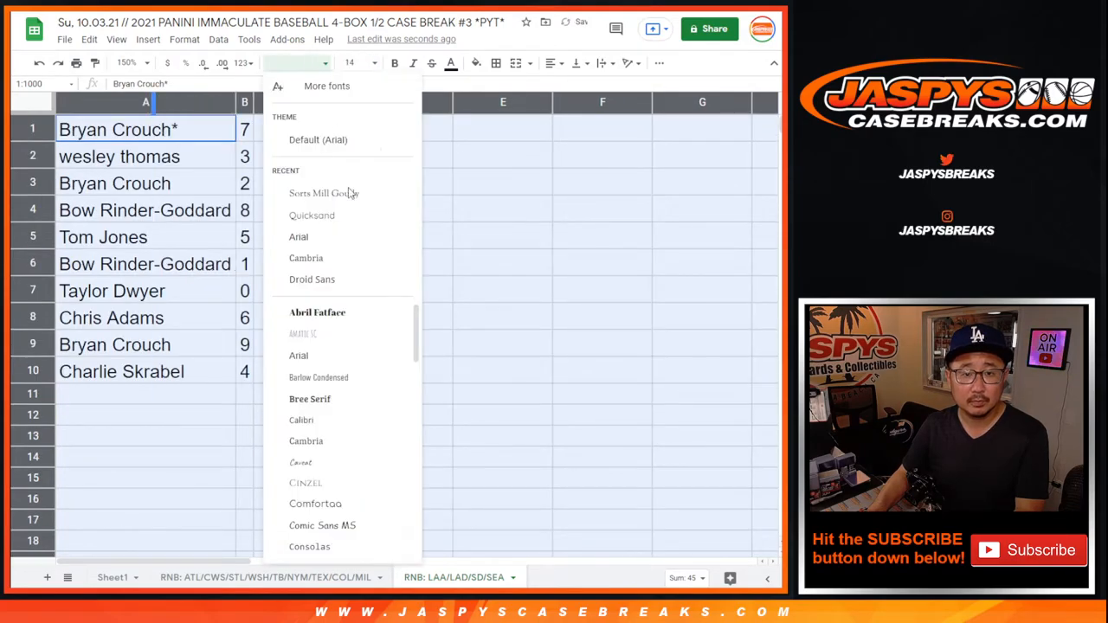
pyautogui.click(324, 192)
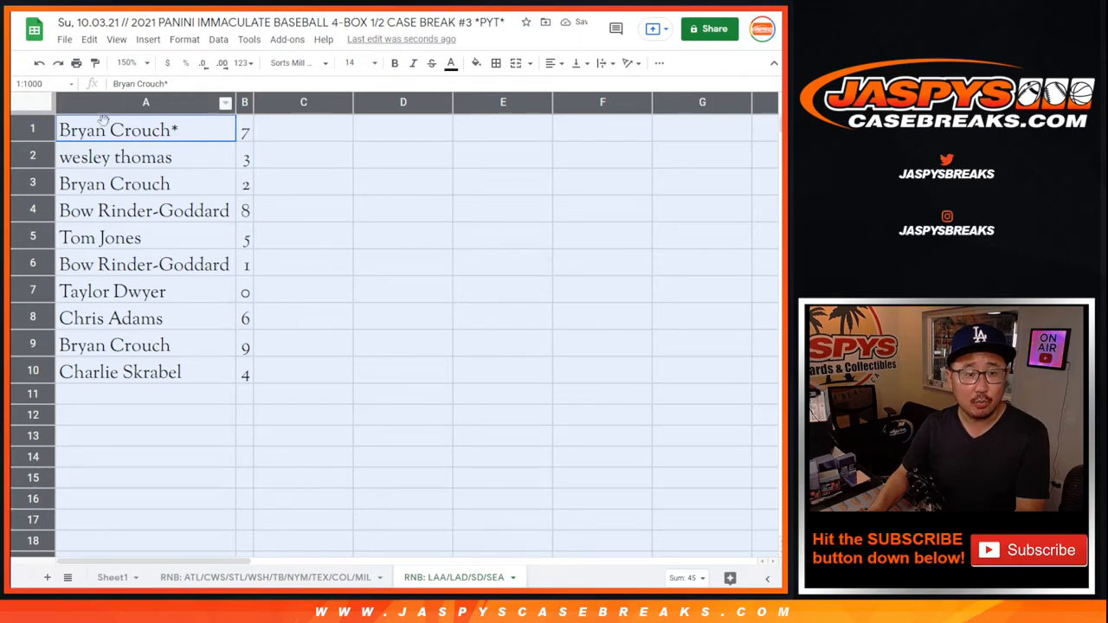
pyautogui.click(114, 184)
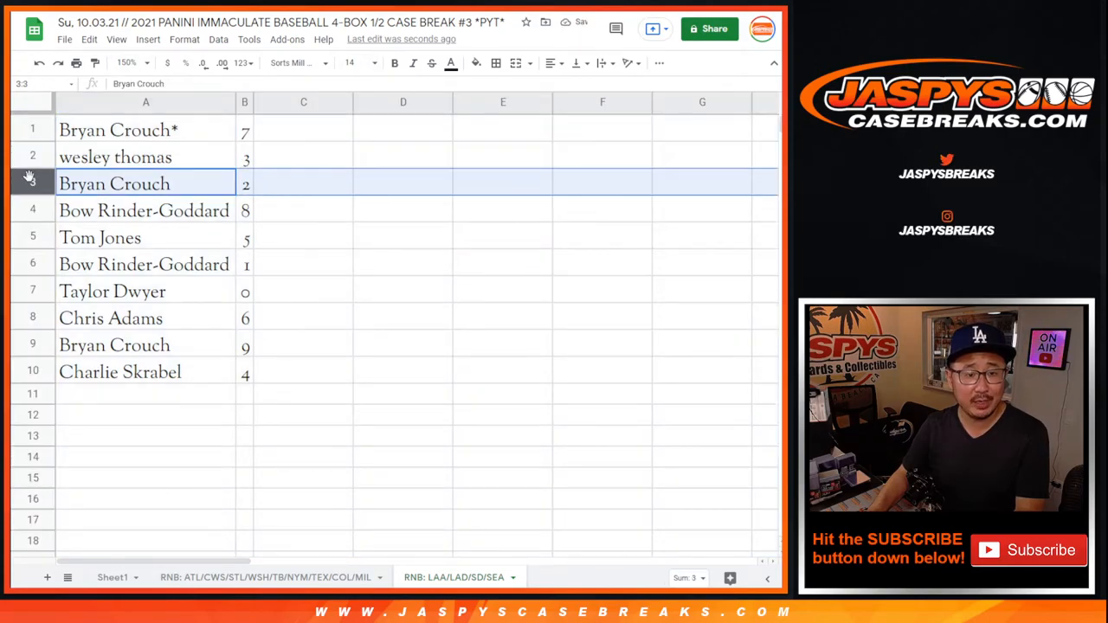
# Review the name–digit rows, sort them by column B 0–9, and center-align the entries
pyautogui.click(146, 237)
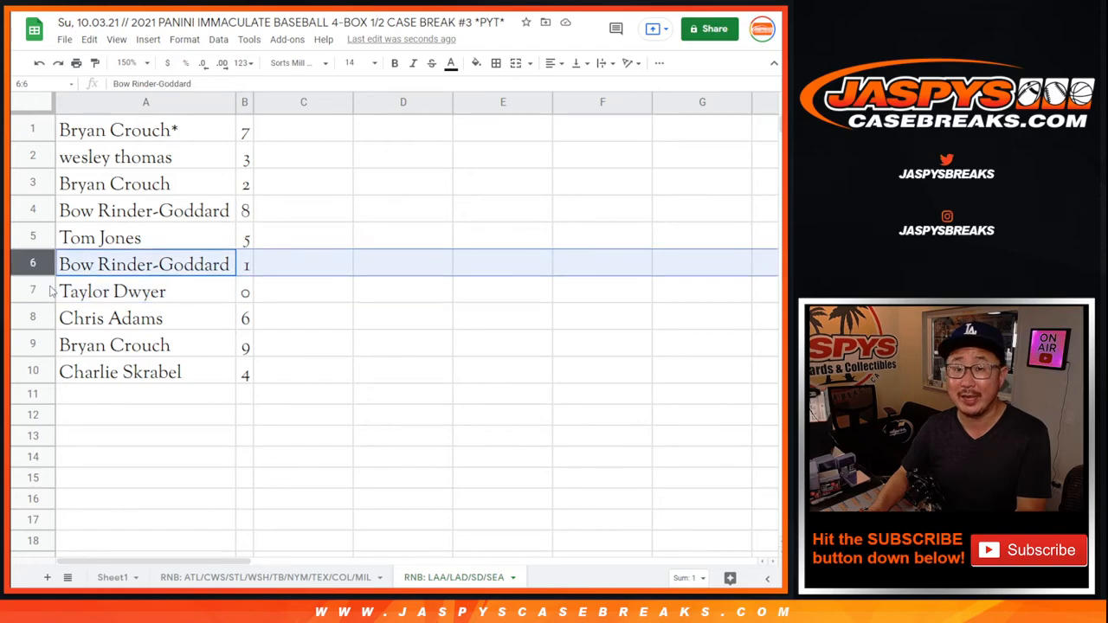
pyautogui.click(110, 319)
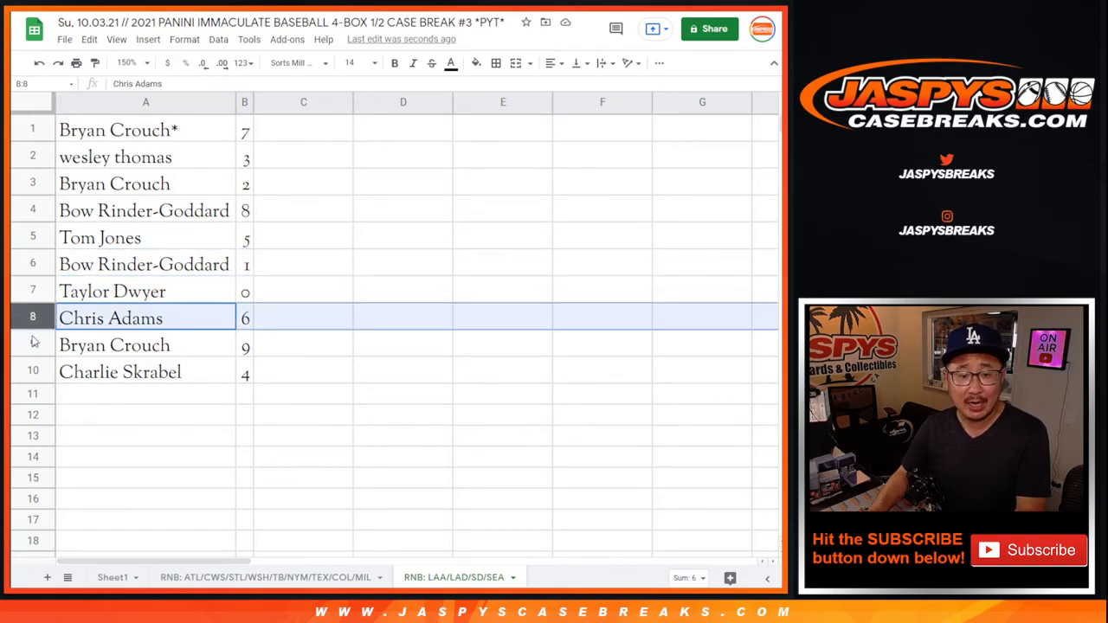
pyautogui.click(119, 370)
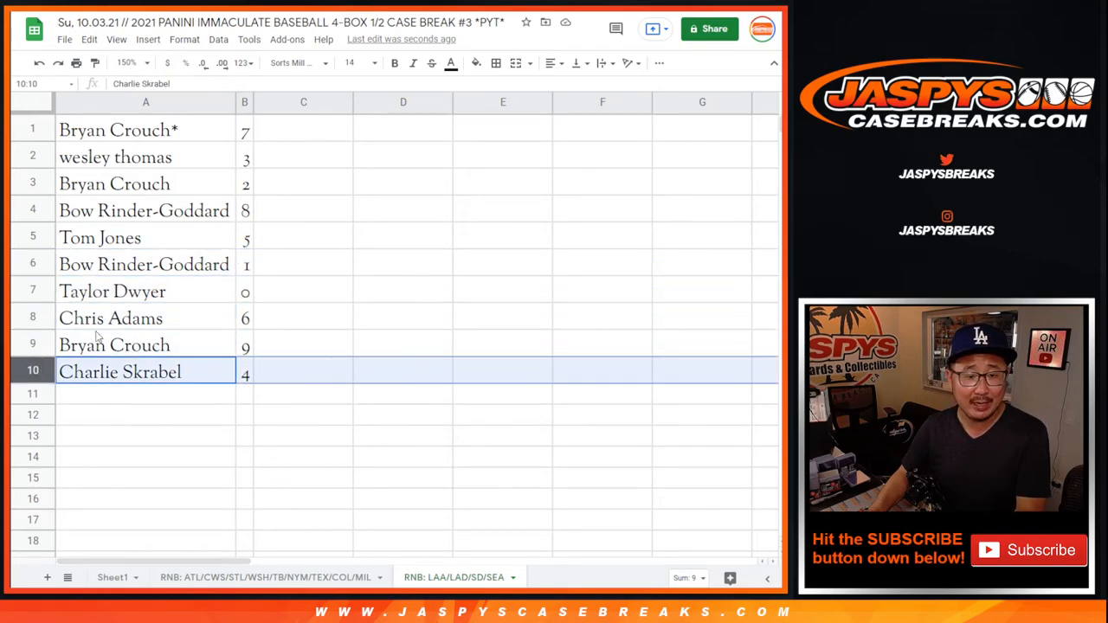
pyautogui.click(244, 102)
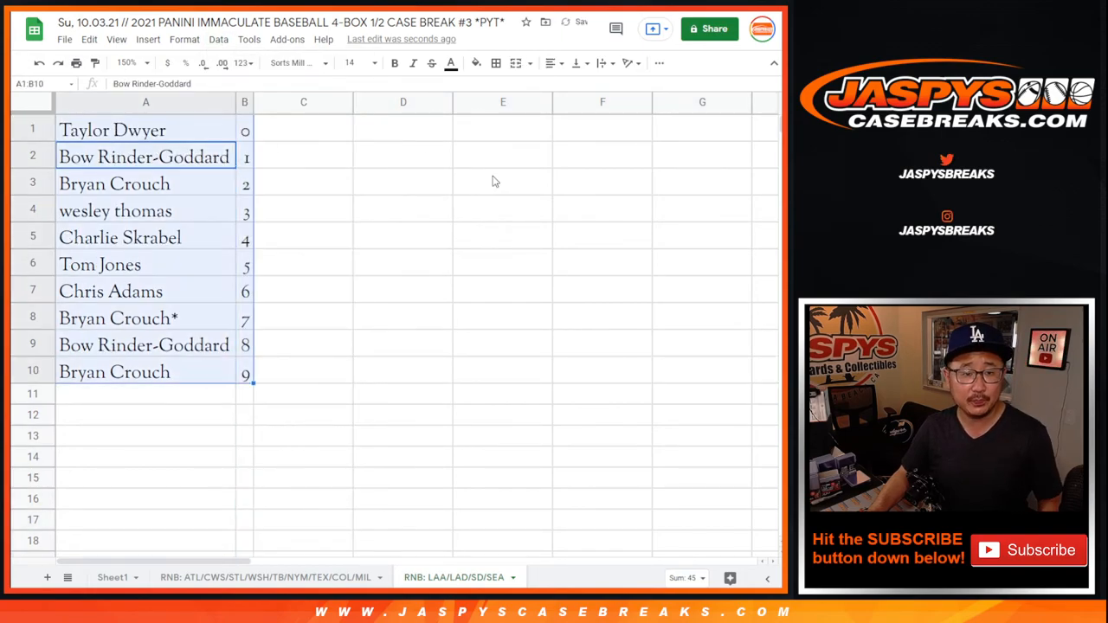
pyautogui.click(551, 62)
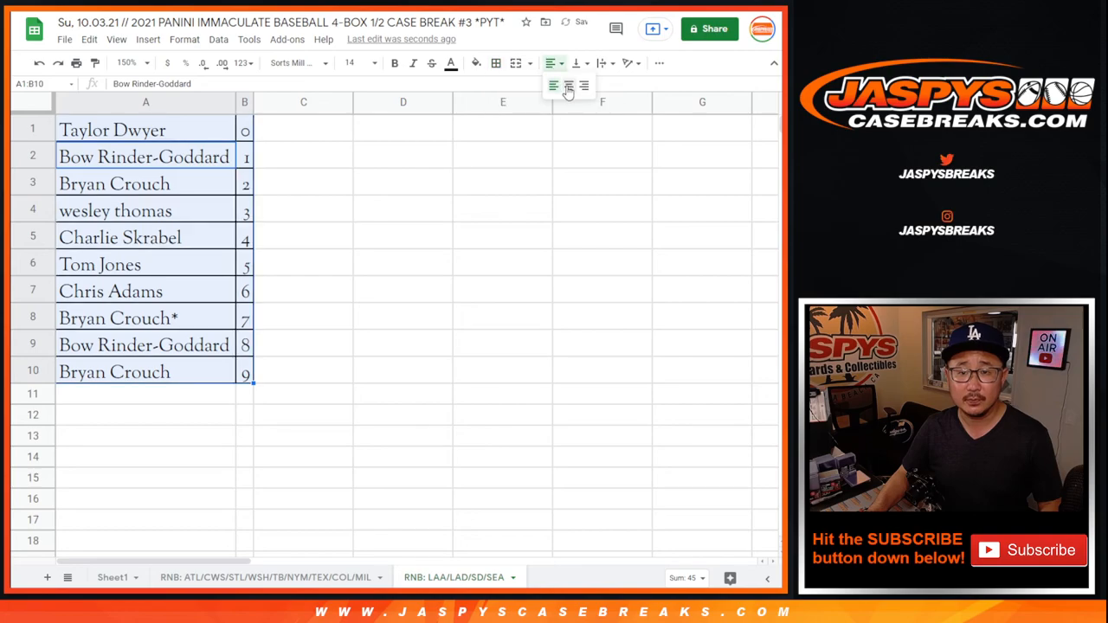
pyautogui.click(568, 87)
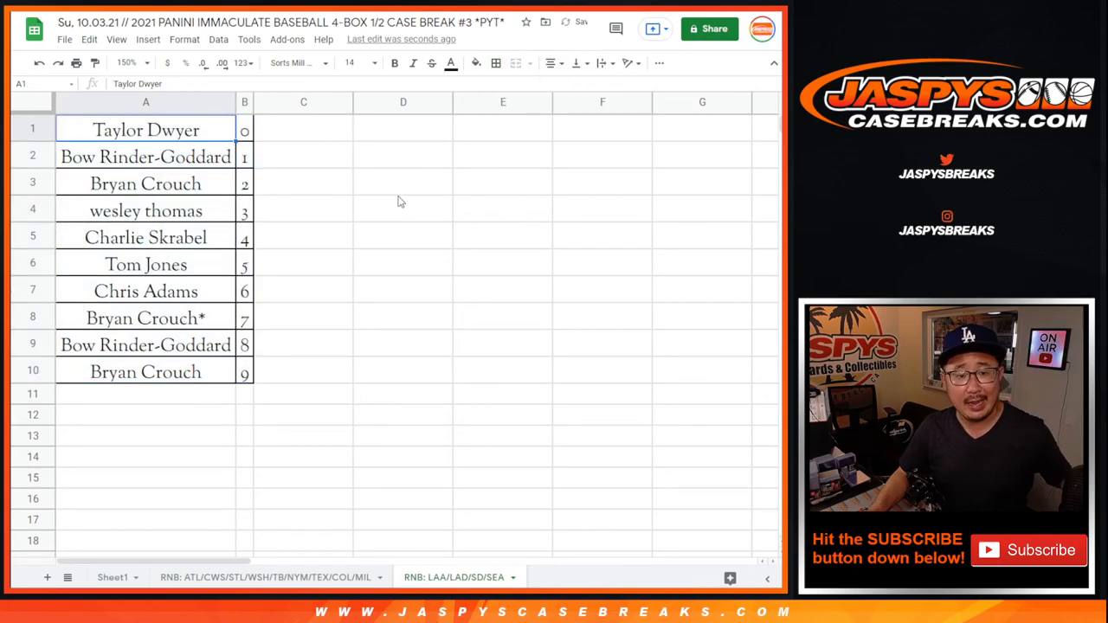